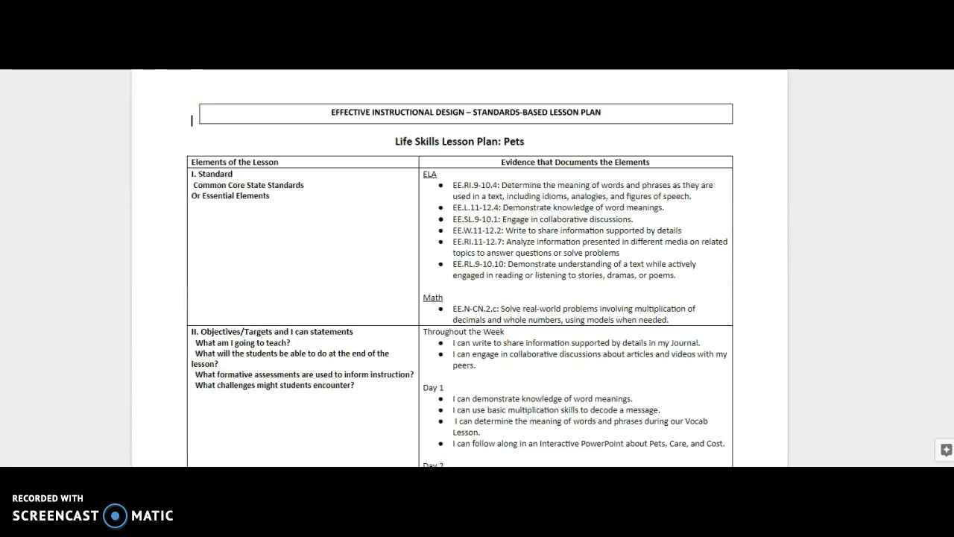
Step: Scroll down through the lesson plan content before moving to the slideshow
scroll("down", 3)
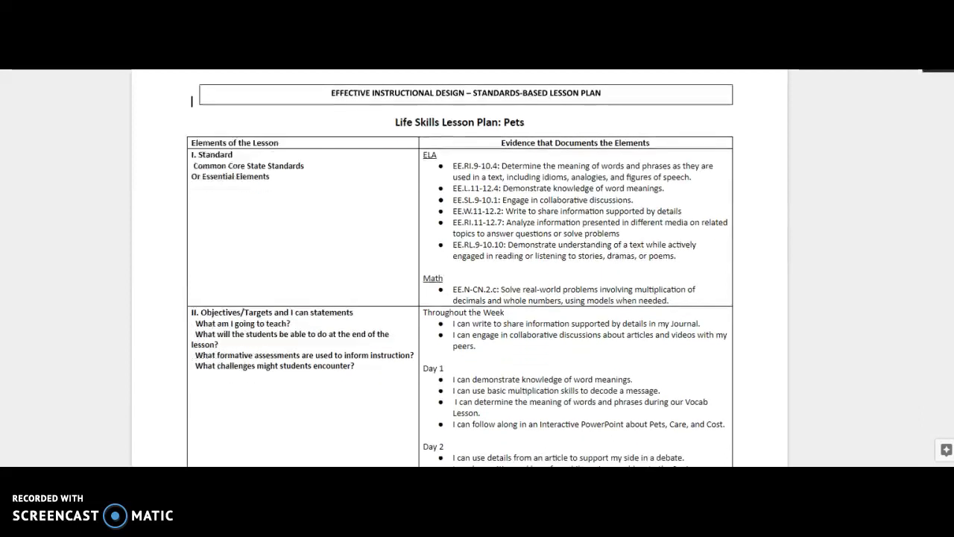
scroll("down", 3)
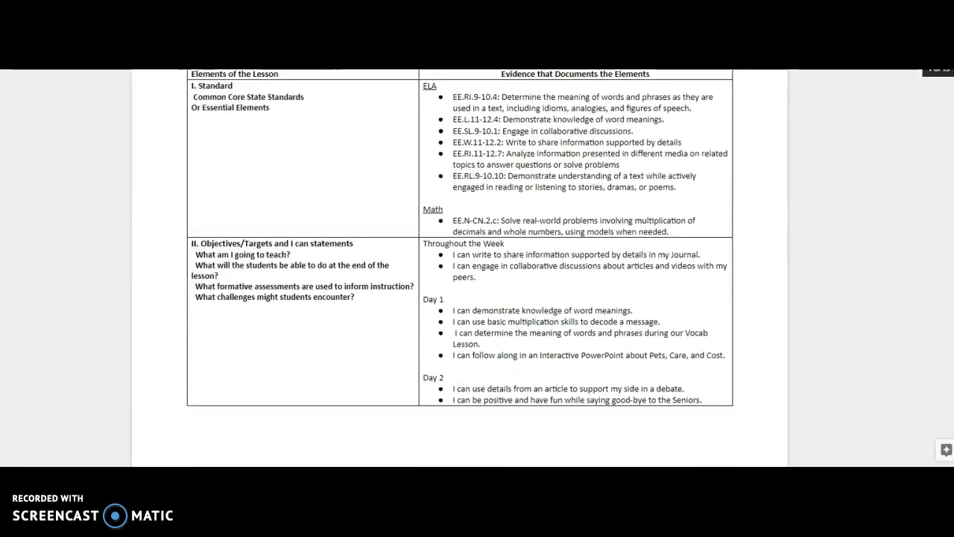
scroll("down", 3)
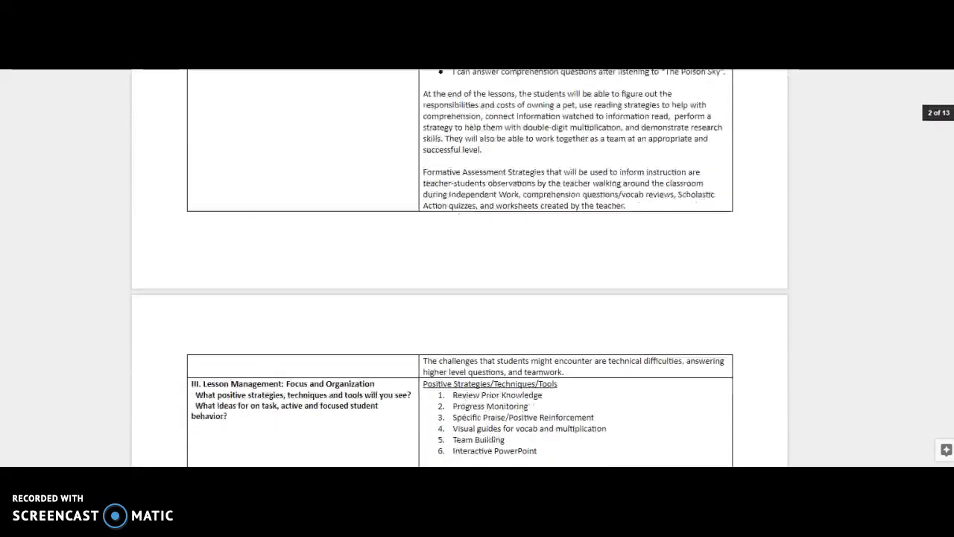
scroll("down", 3)
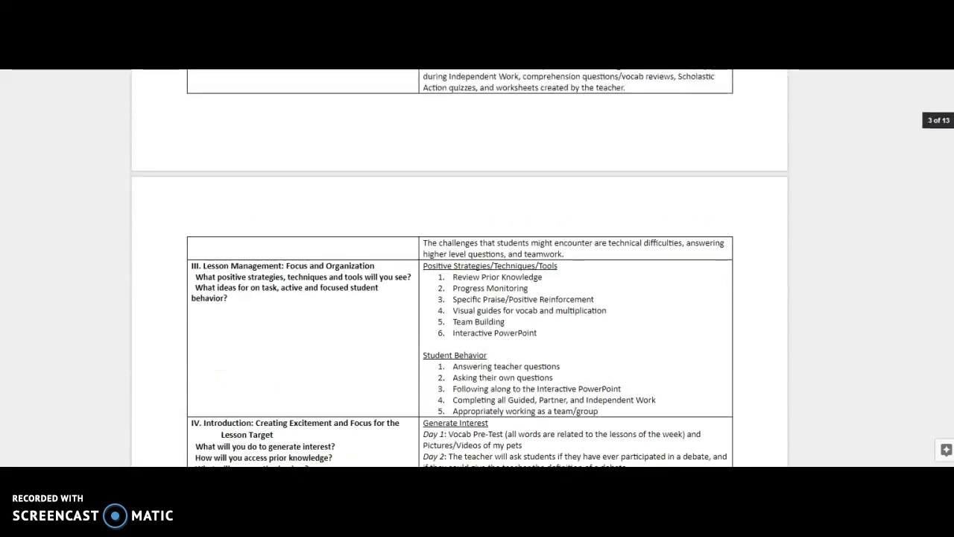
scroll("down", 3)
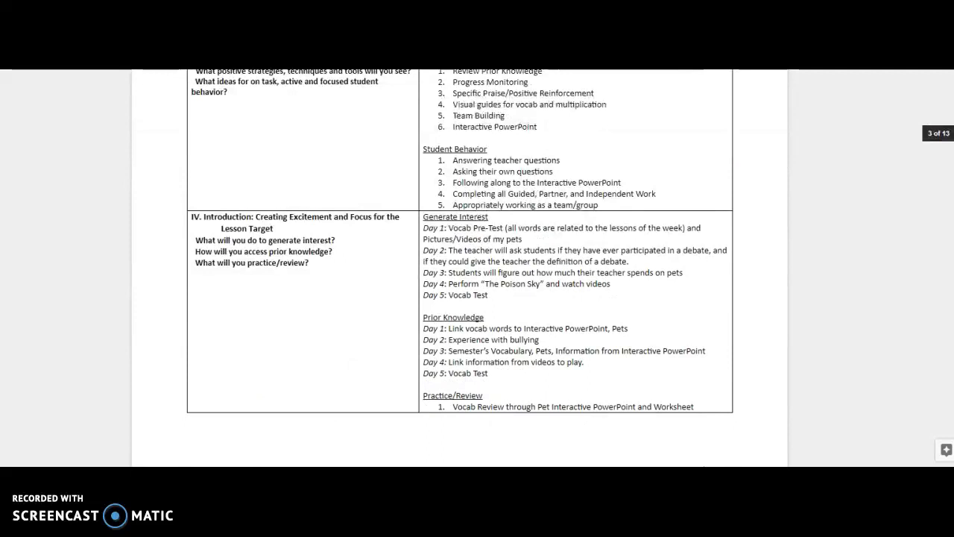
scroll("down", 3)
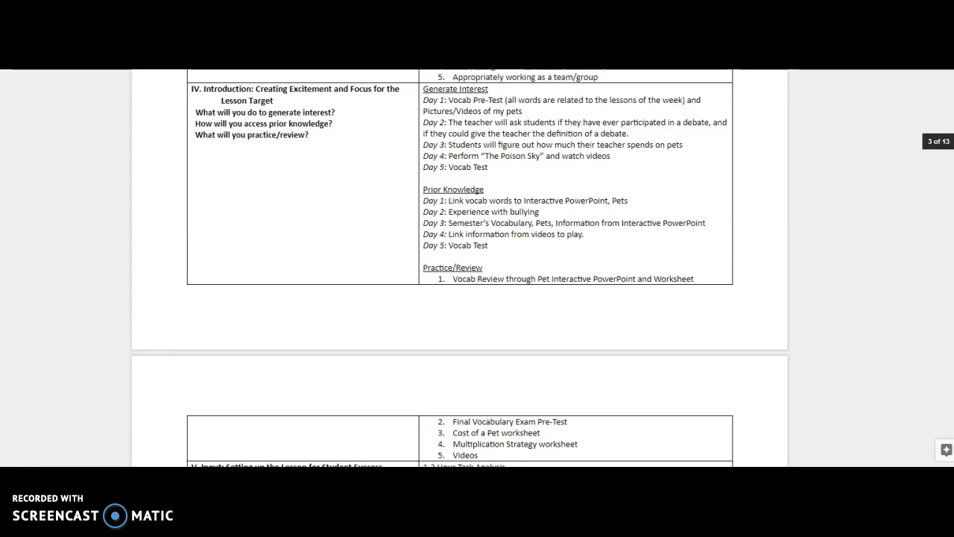
scroll("down", 3)
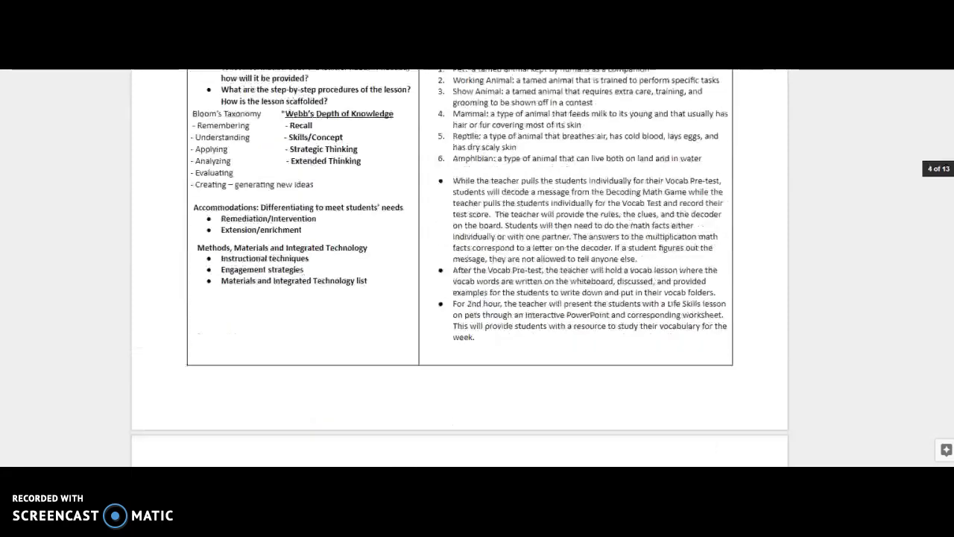
scroll("down", 3)
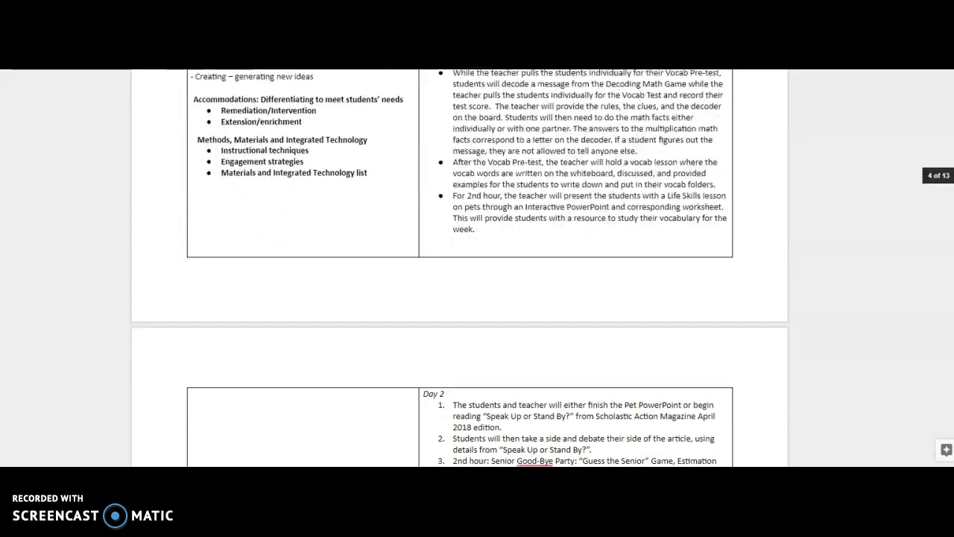
scroll("down", 3)
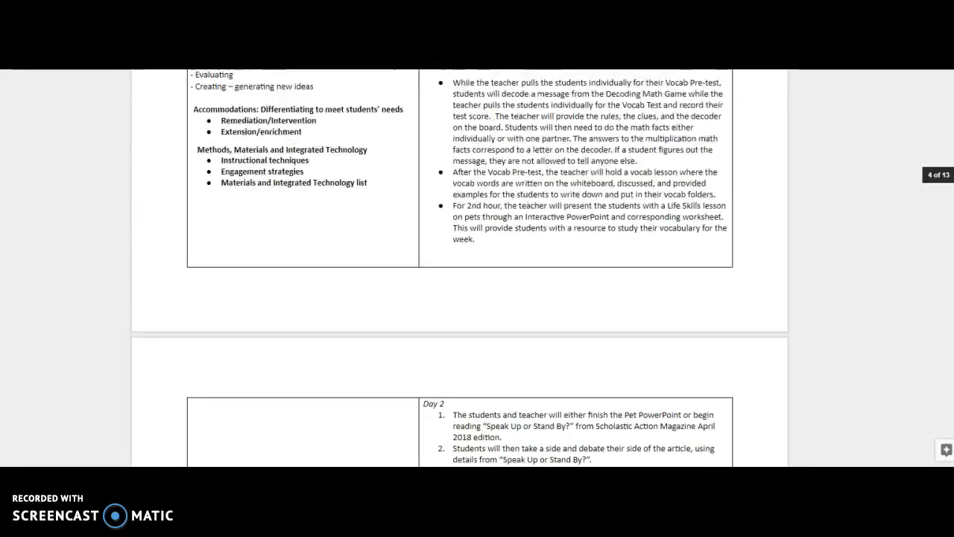
scroll("down", 3)
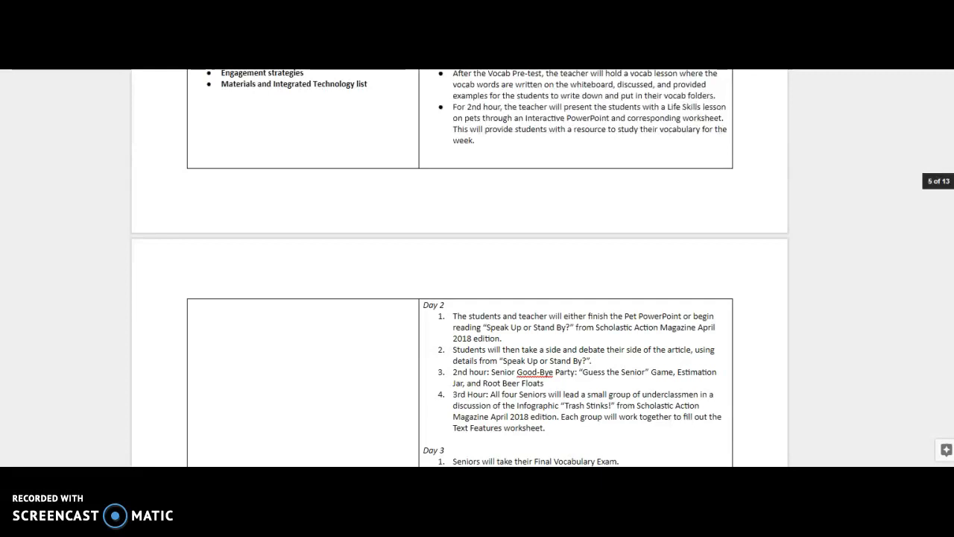
scroll("down", 3)
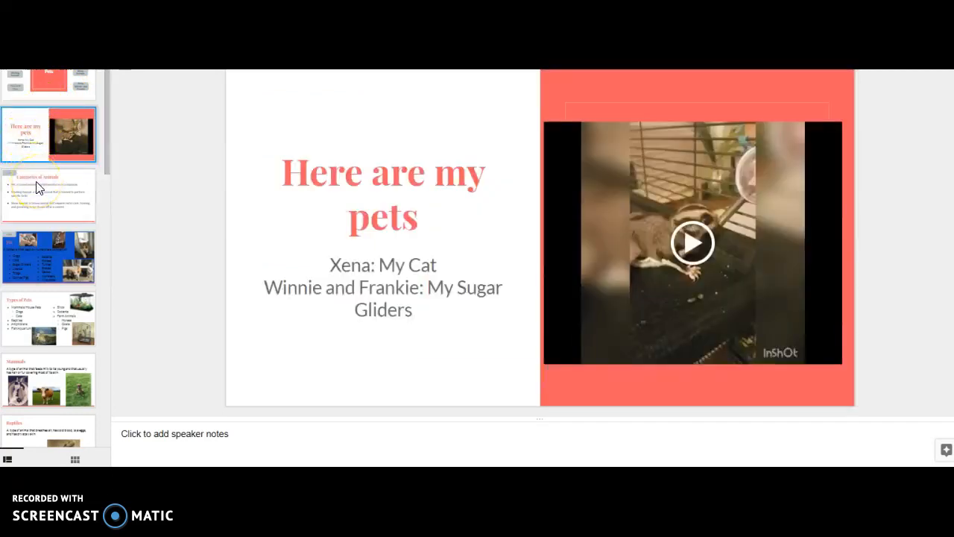
Step: Step through the Types of Pets, Mammals, Reptiles and Amphibians slides in the thumbnail panel
left_click(38, 186)
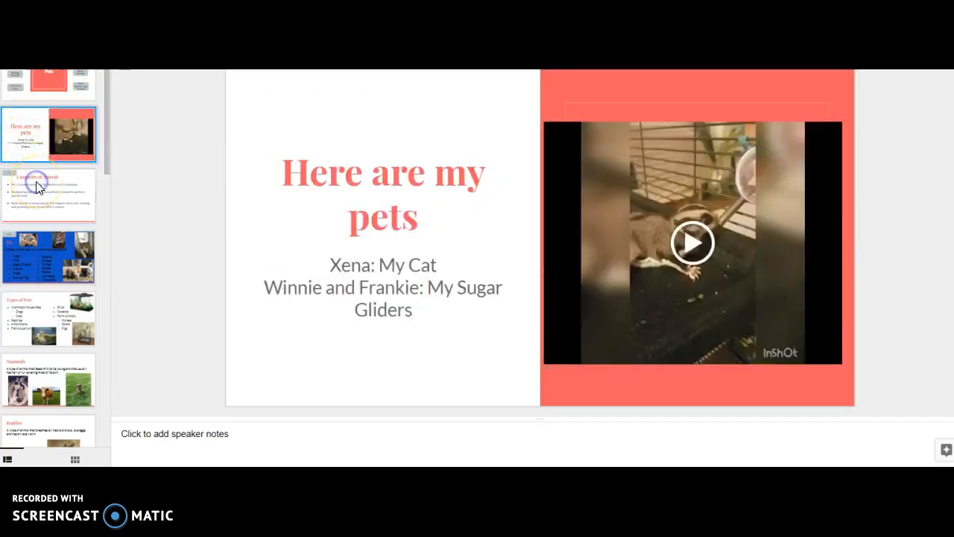
left_click(48, 194)
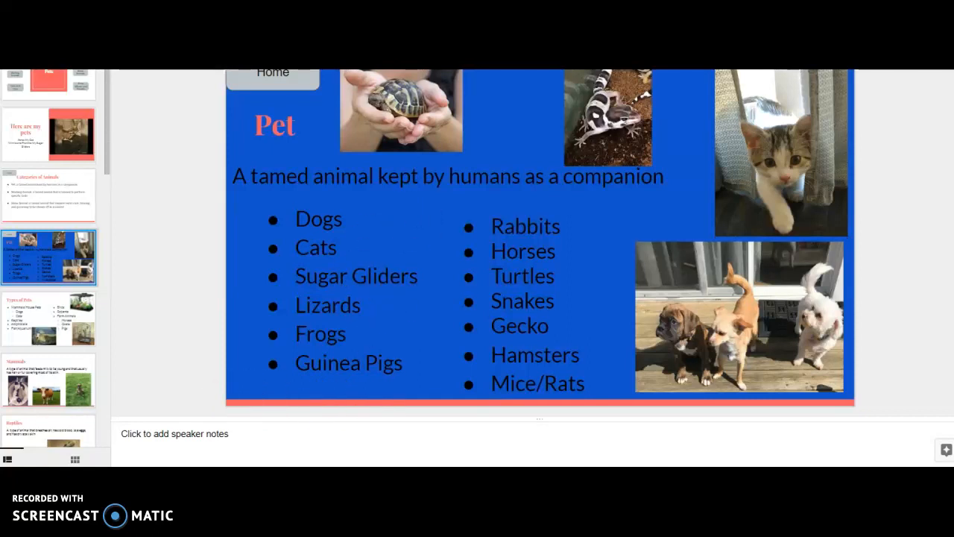
left_click(47, 319)
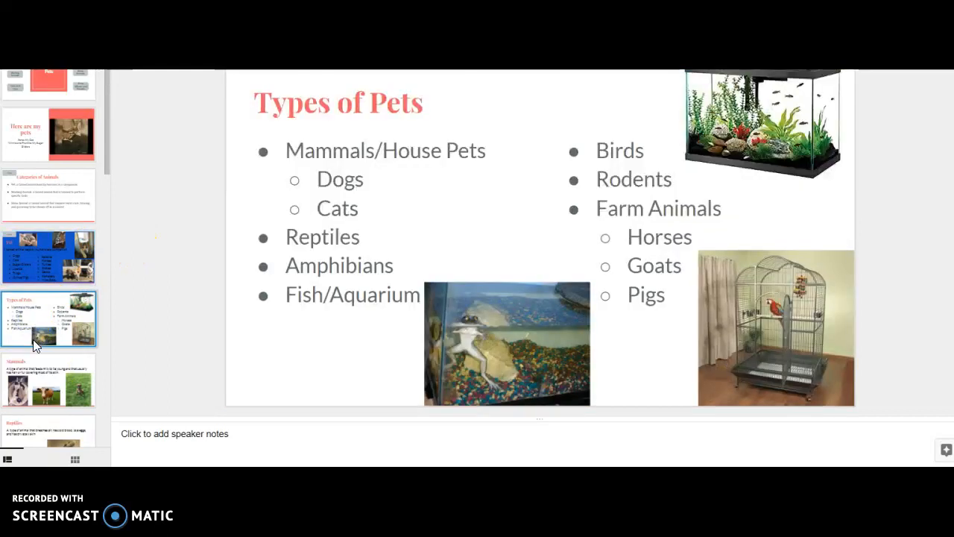
left_click(48, 380)
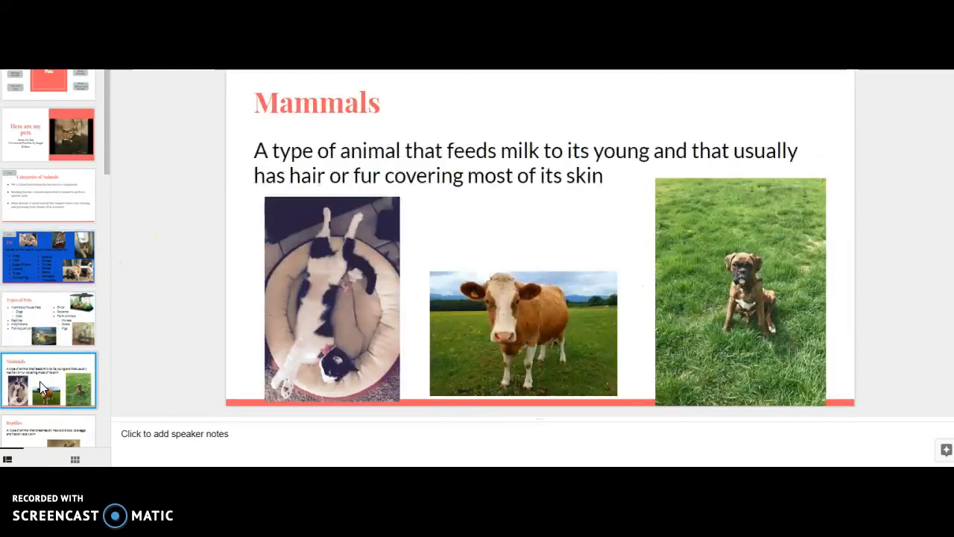
left_click(47, 403)
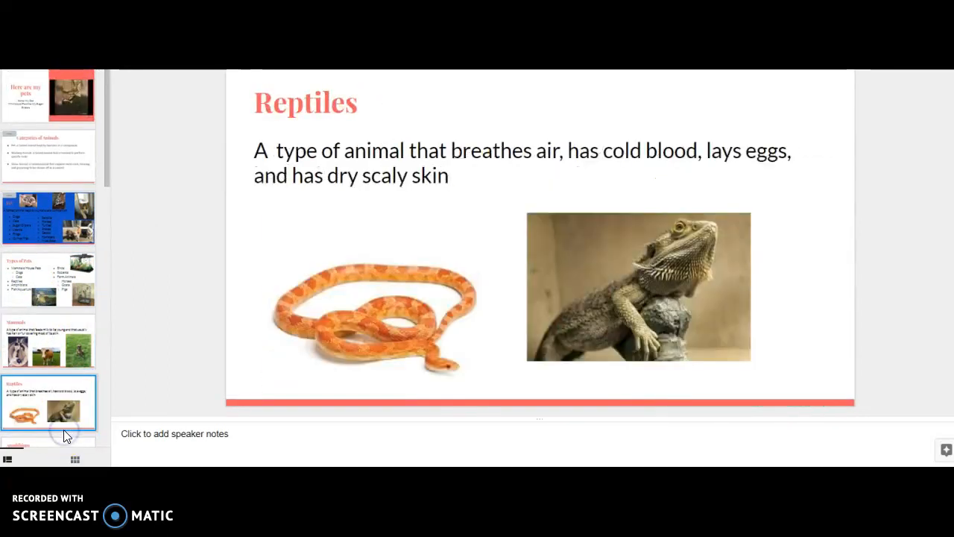
left_click(48, 402)
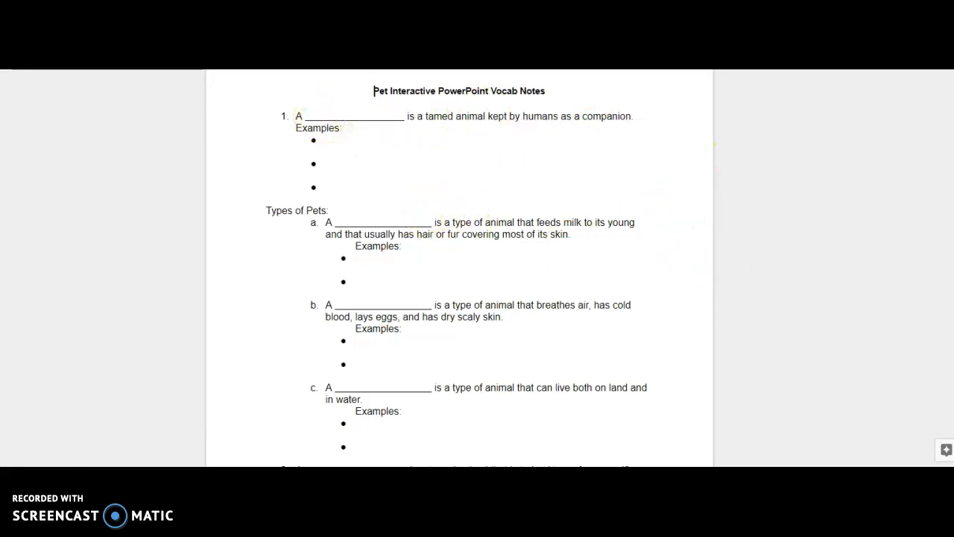
scroll("down", 3)
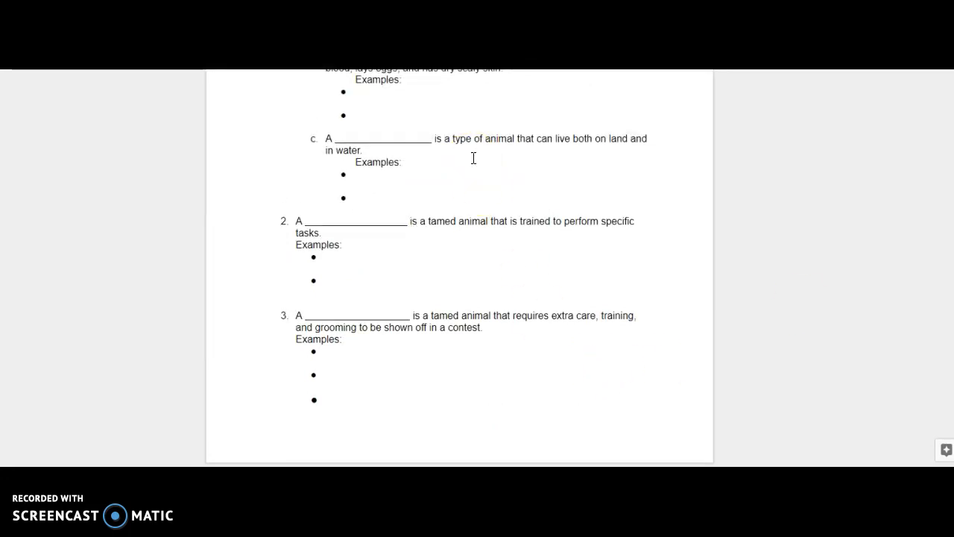
mouse_move(656, 262)
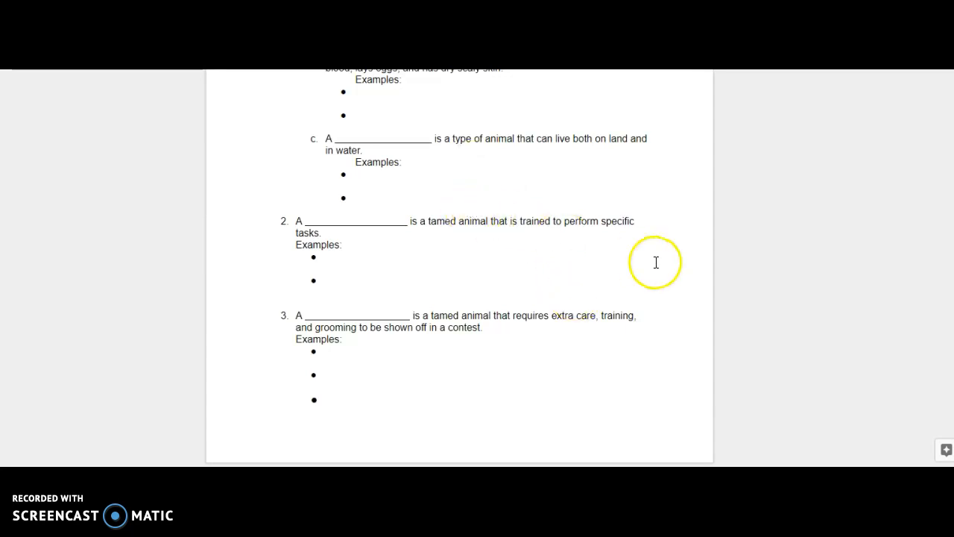
scroll("down", 3)
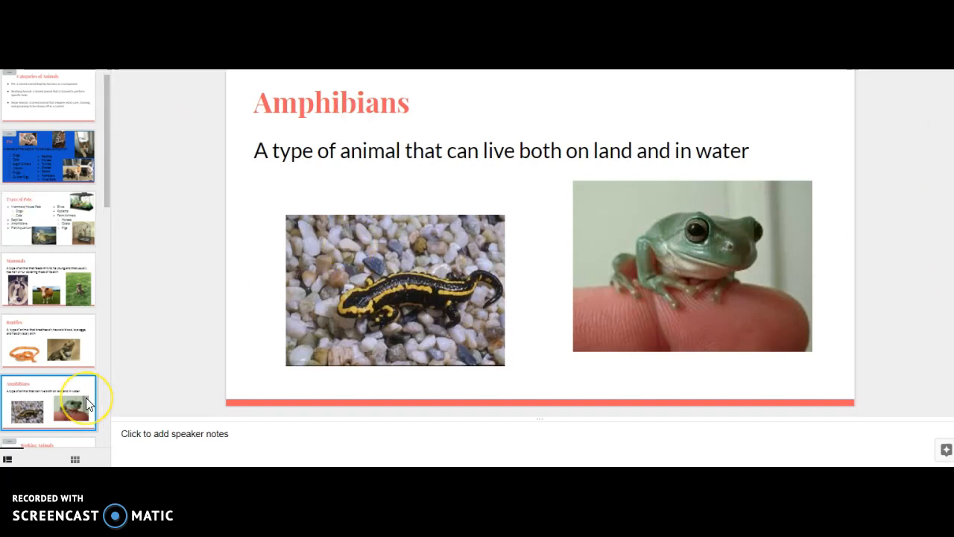
Step: Advance through Working Animals, Care of Pets, Cost of Pets, My Care of Xena to My Costs of Winnie and Frankie
left_click(47, 402)
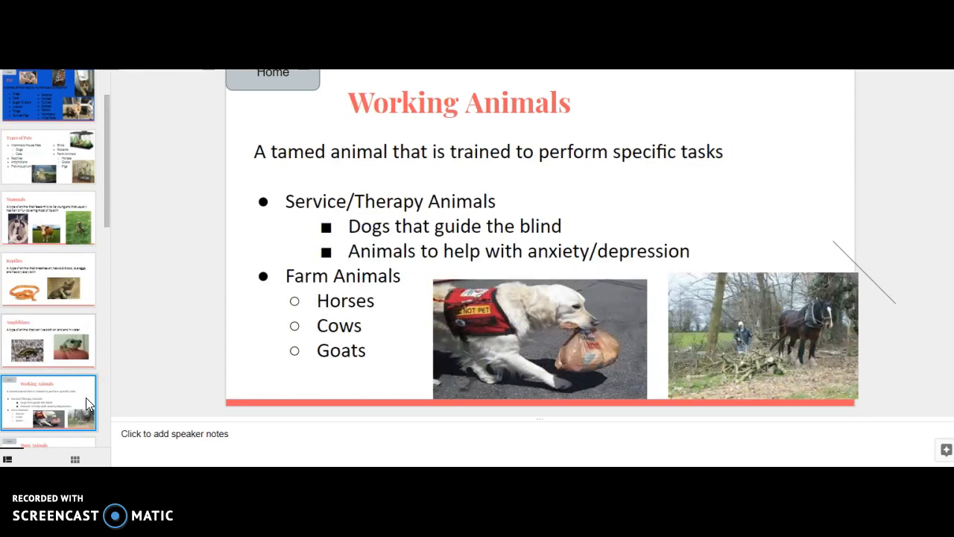
left_click(48, 401)
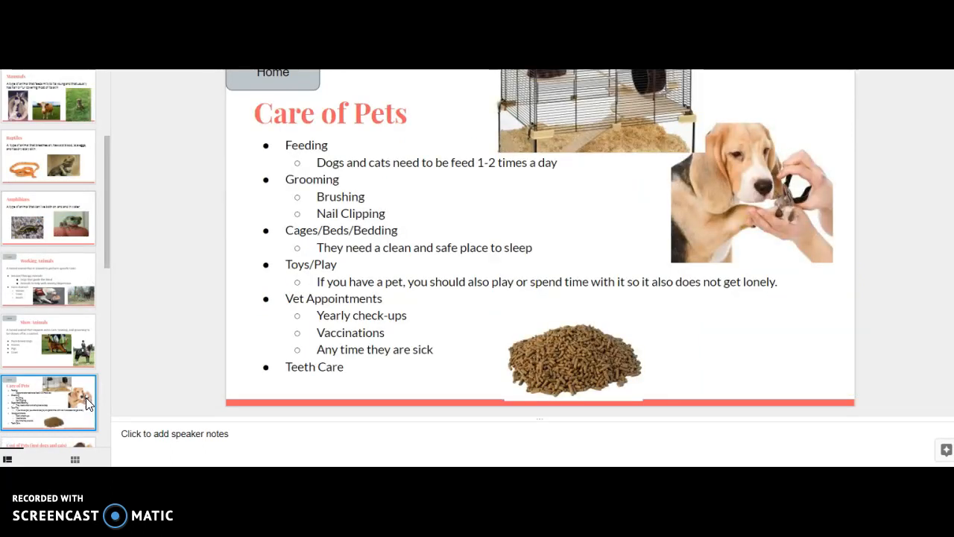
left_click(47, 401)
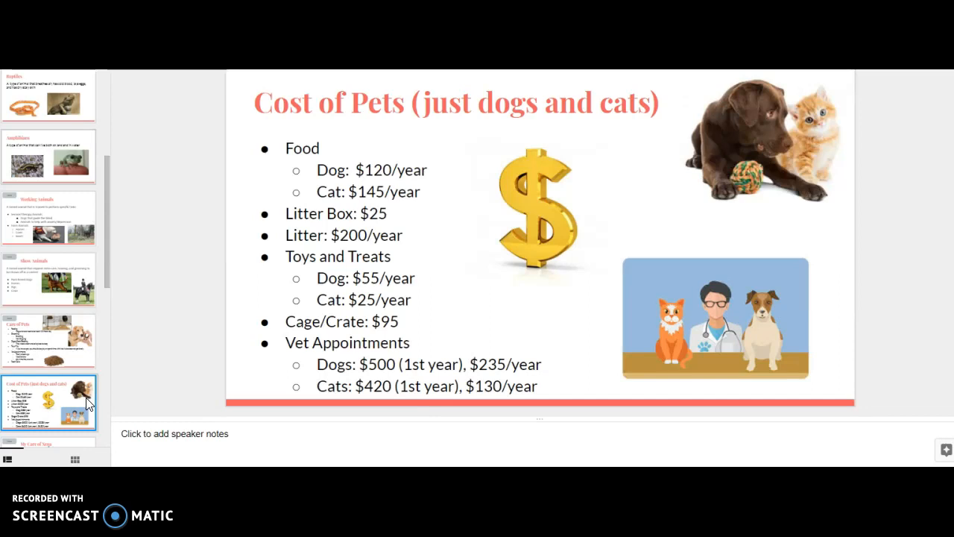
left_click(47, 401)
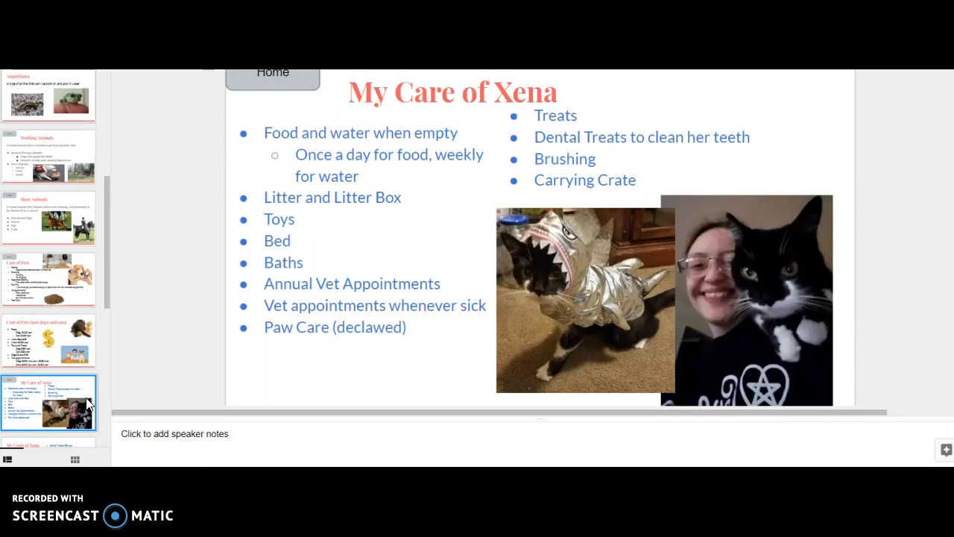
left_click(48, 403)
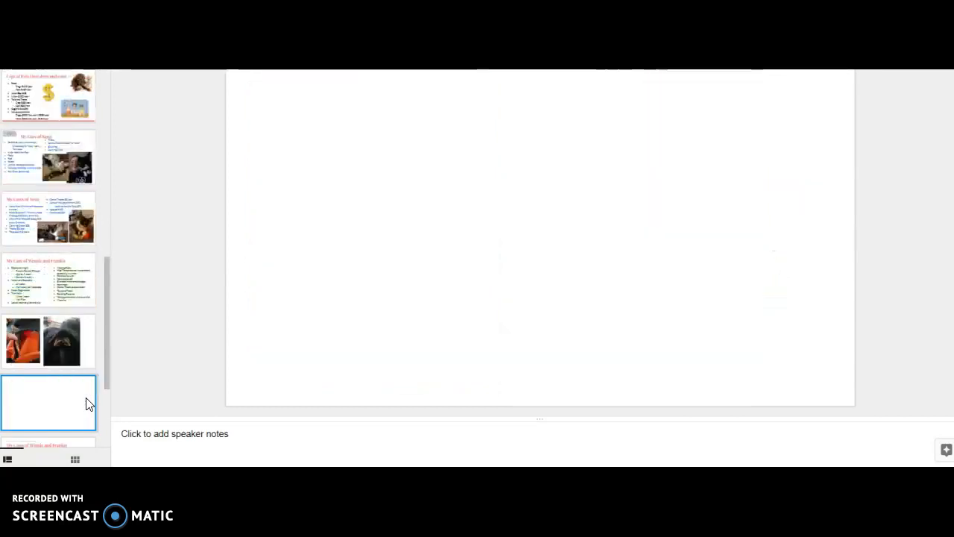
left_click(48, 402)
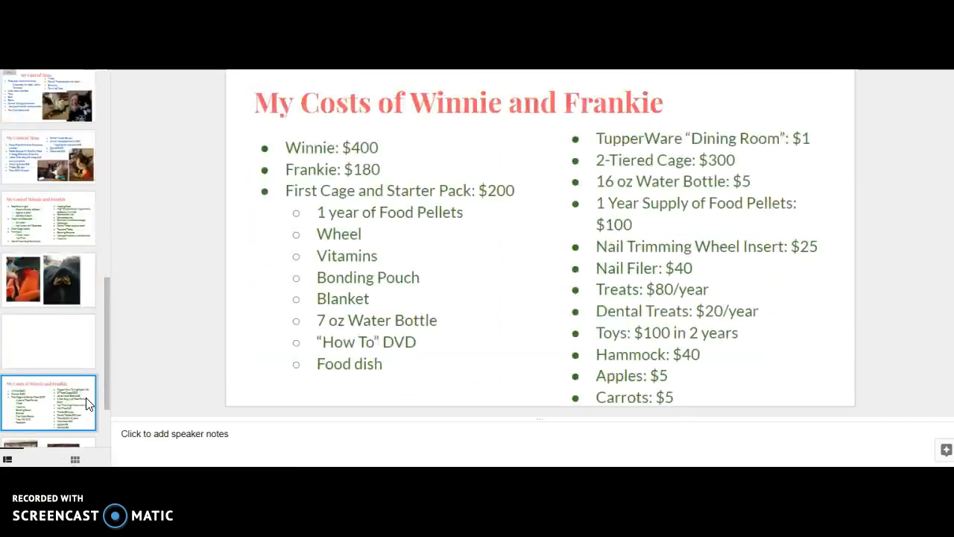
scroll("down", 3)
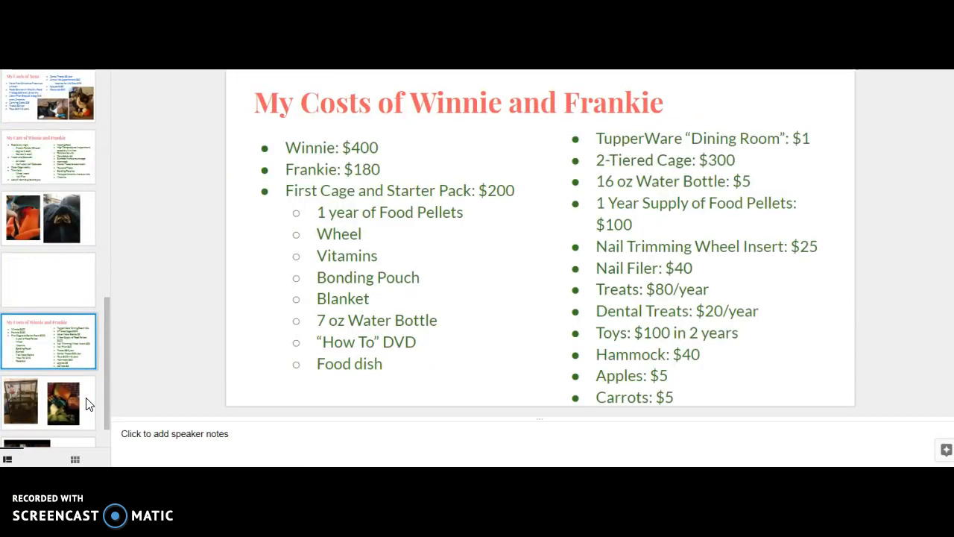
Step: Bring up the Cost of a Pet worksheet with its questions on Xena, Winnie and Frankie spending
left_click(48, 416)
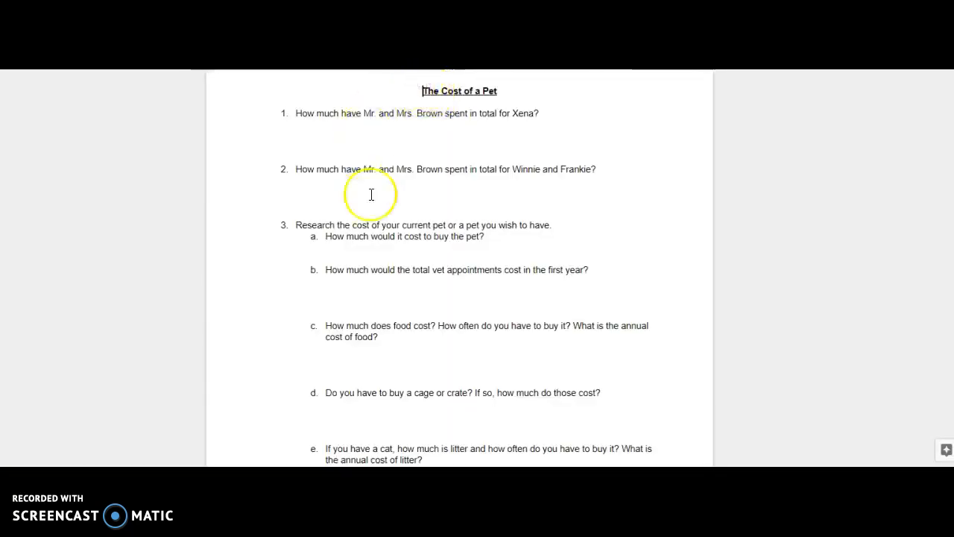
mouse_move(296, 121)
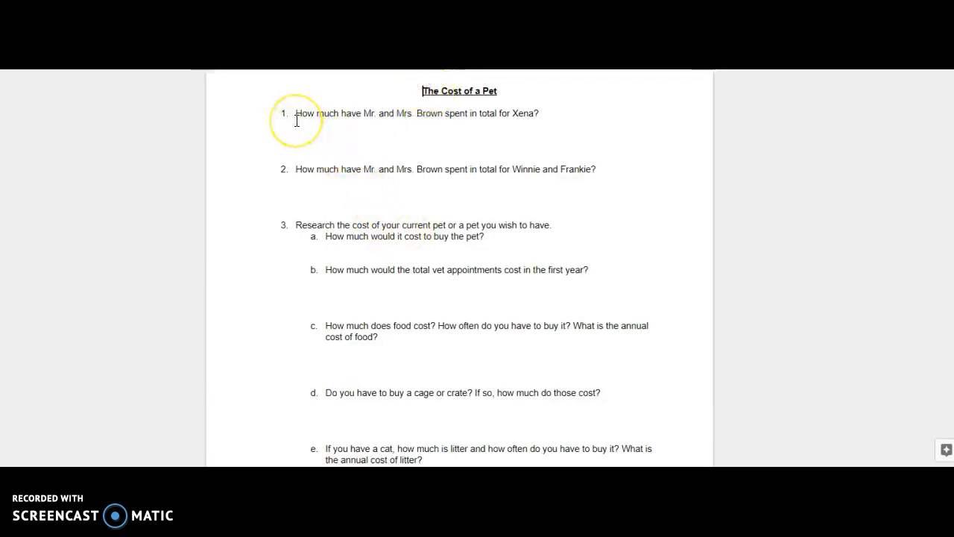
mouse_move(535, 170)
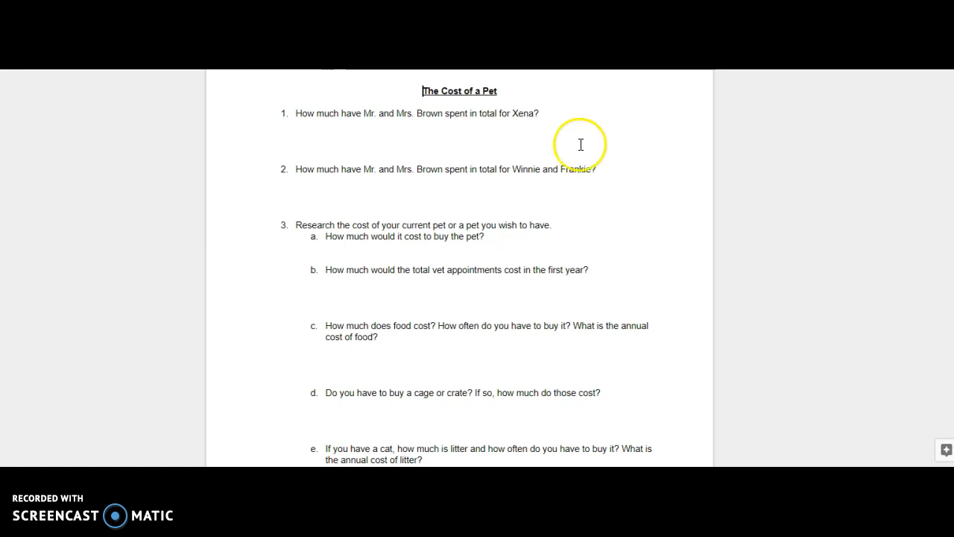
mouse_move(152, 108)
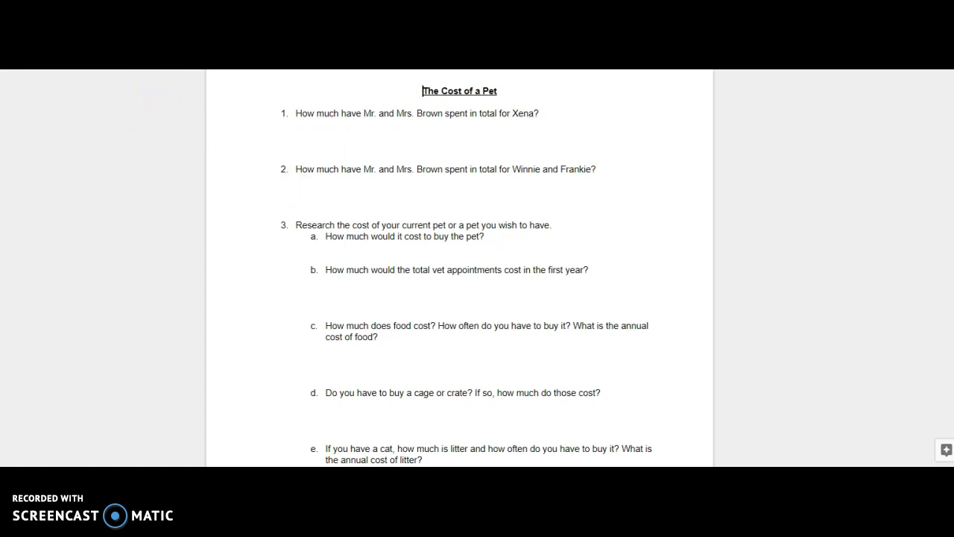
Step: Scroll the lesson plan down to the Day 3 procedure list and the start of Day 4
scroll("down", 3)
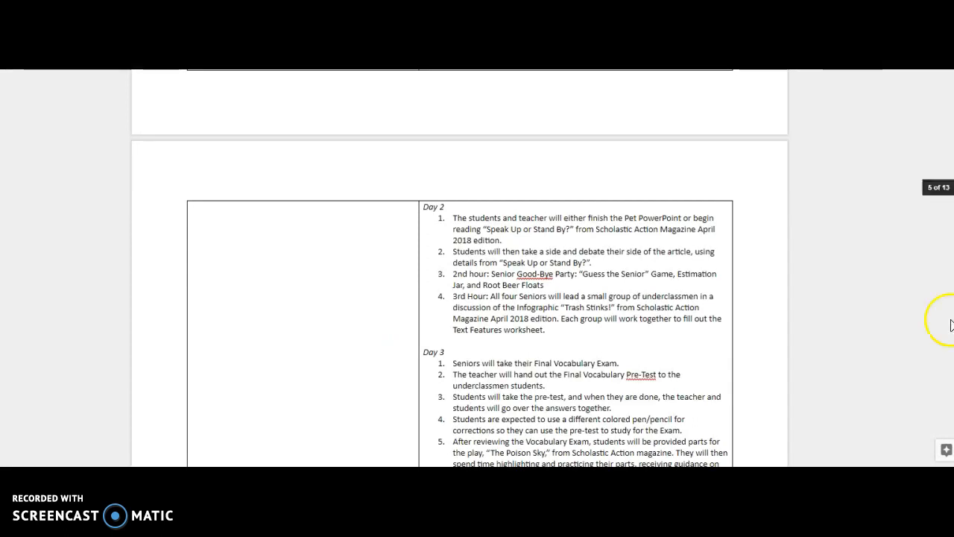
scroll("down", 3)
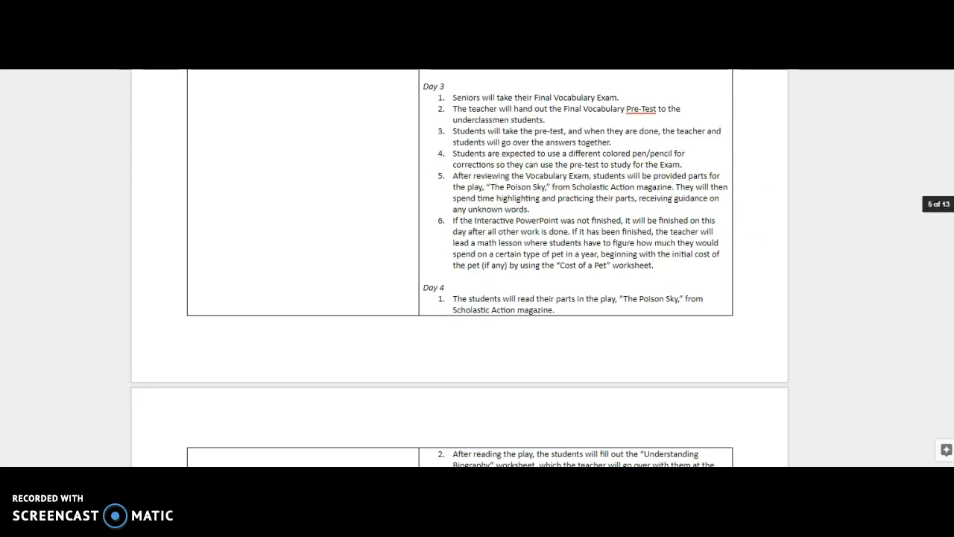
Step: Scroll further to the remaining Day 4 items and the beginning of Day 5
scroll("down", 3)
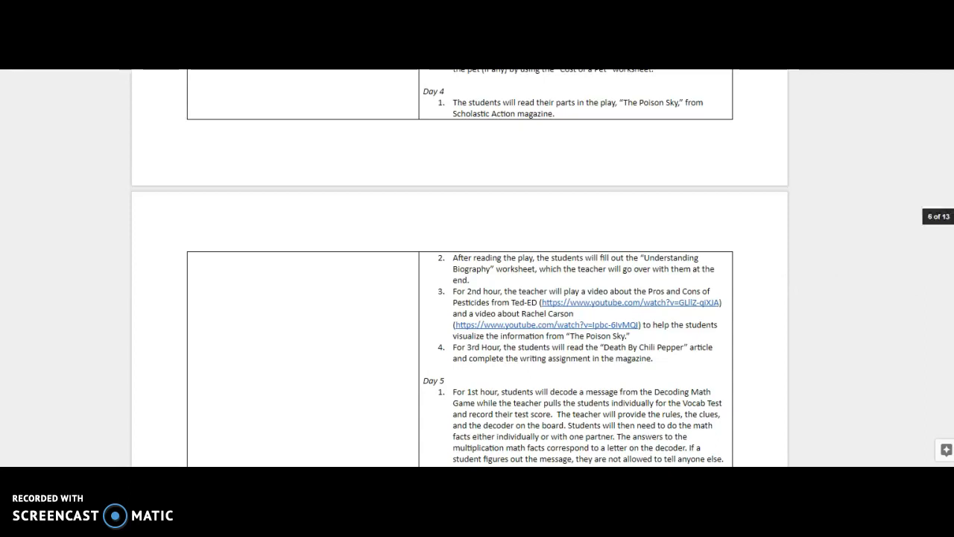
scroll("down", 3)
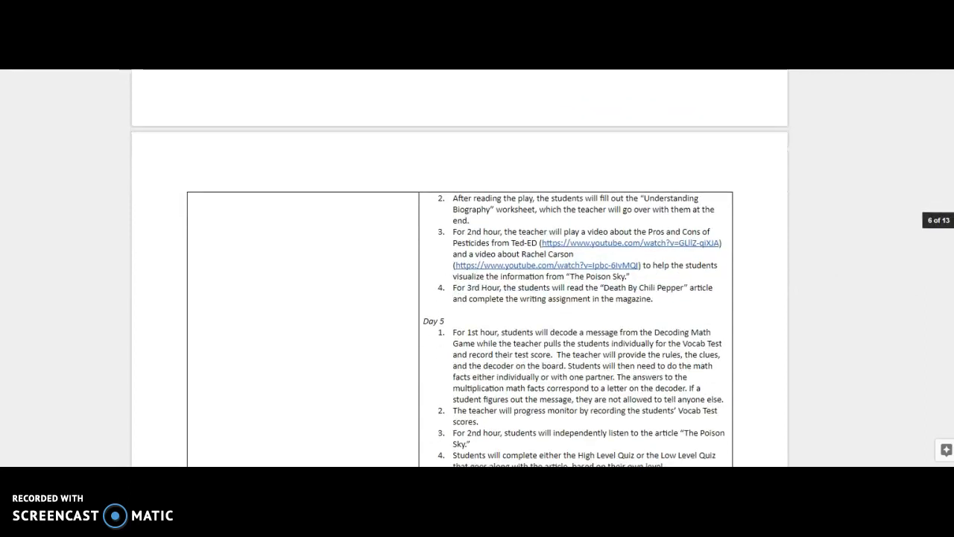
scroll("down", 3)
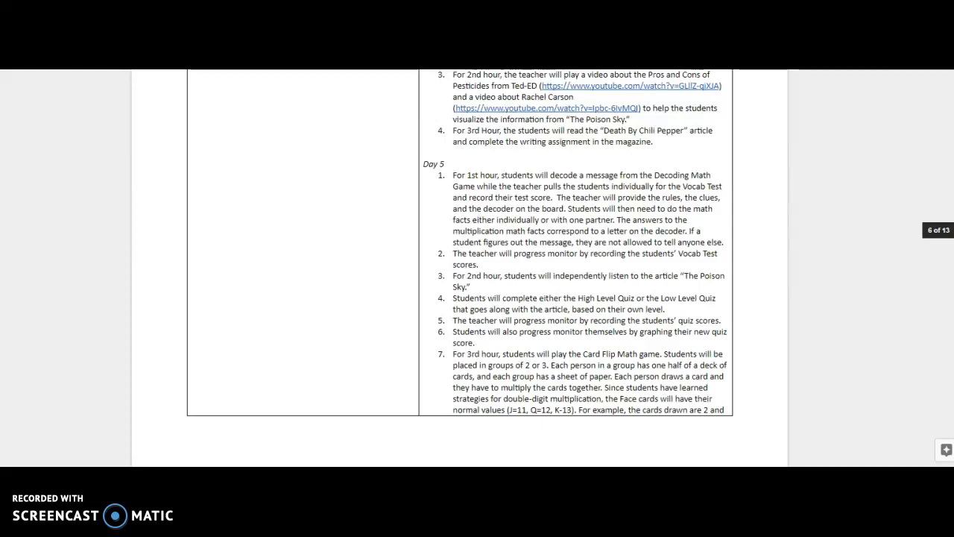
Step: Scroll past the materials list to the Modeling: I Do Day 1 and Day 2 steps
scroll("down", 3)
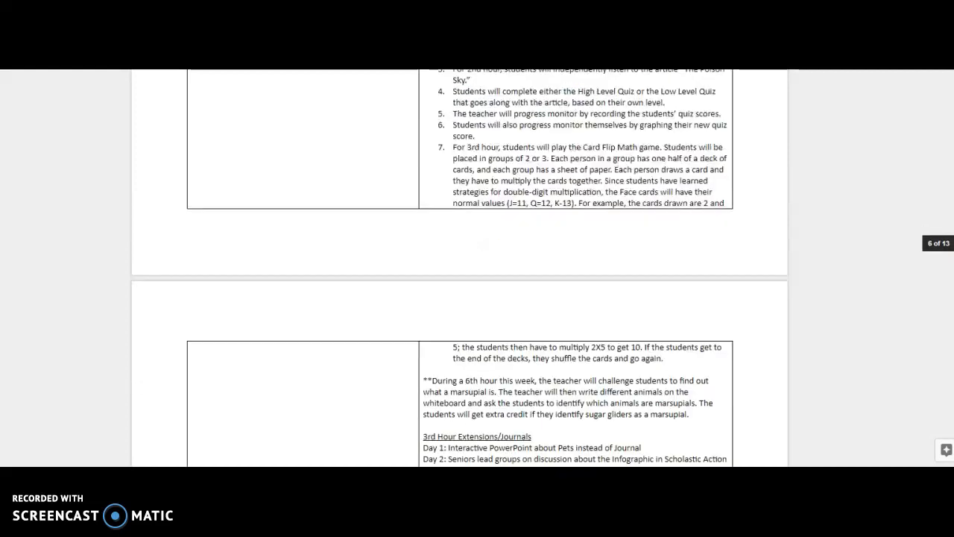
scroll("down", 3)
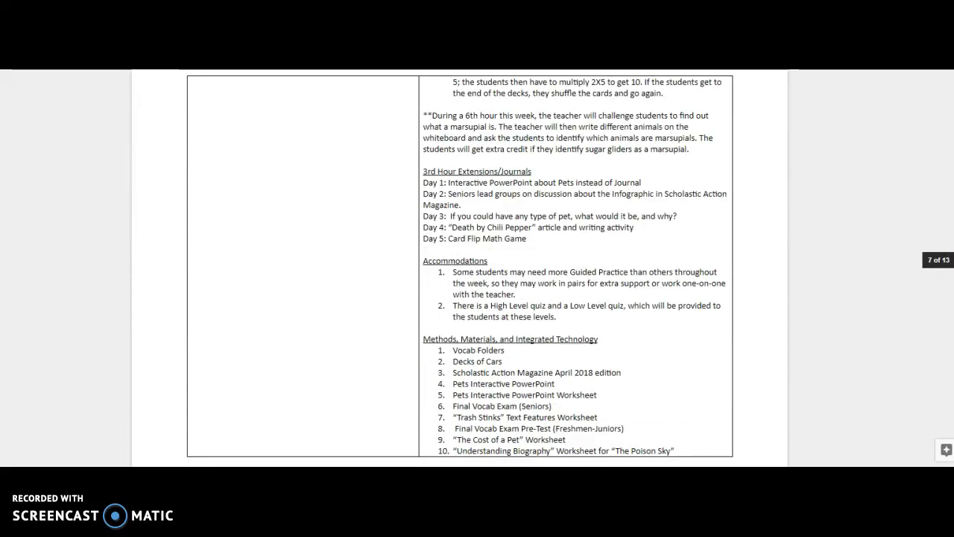
scroll("down", 3)
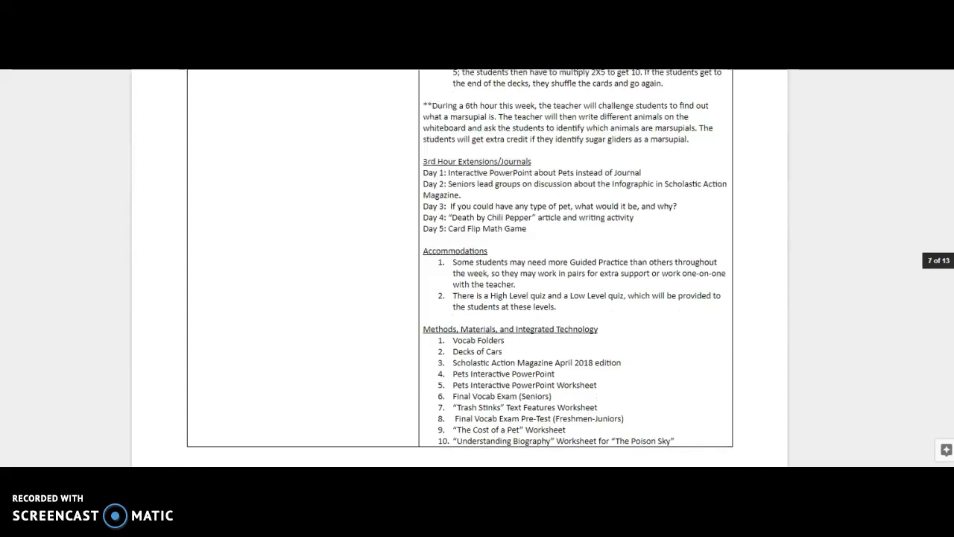
scroll("down", 3)
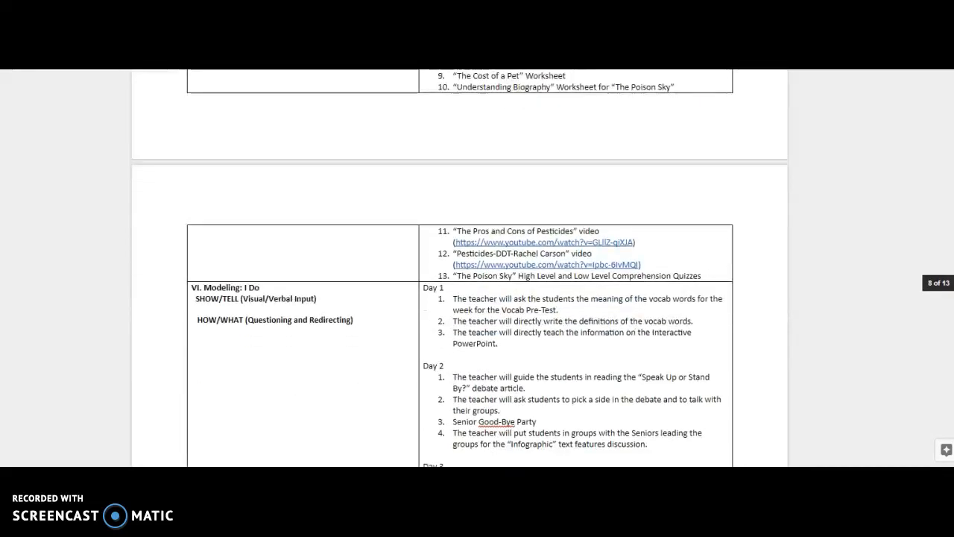
Step: Move the lesson plan view to the Introduction and Input: Setting up the Lesson task-analysis section
scroll("down", 3)
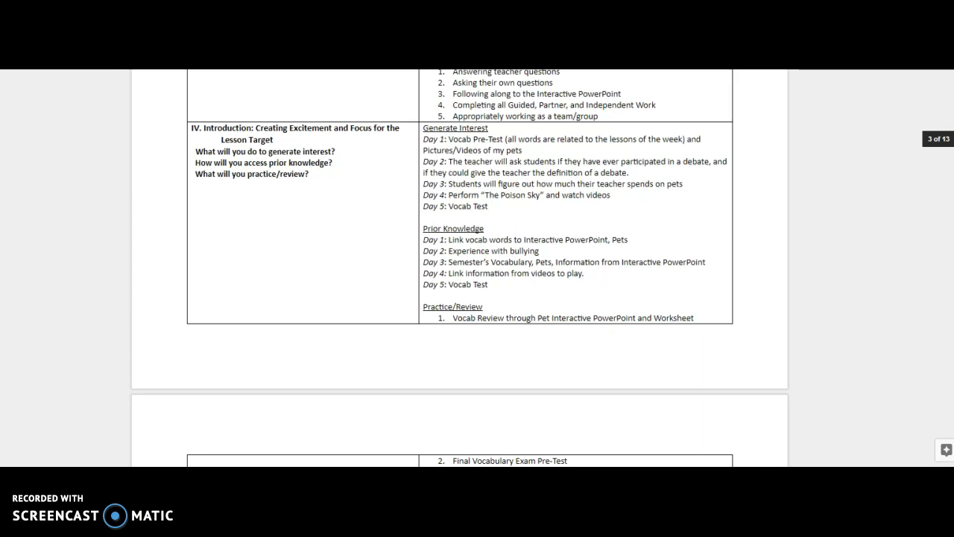
scroll("down", 3)
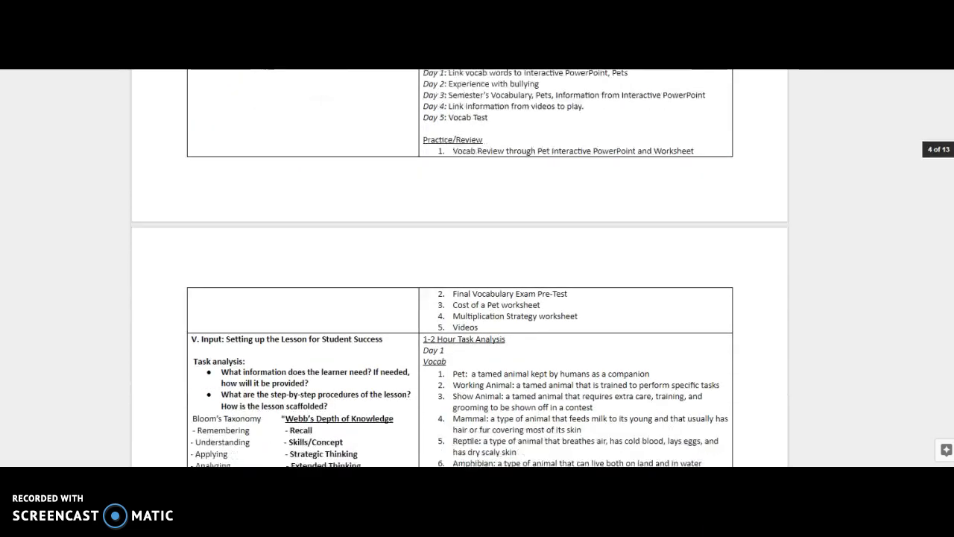